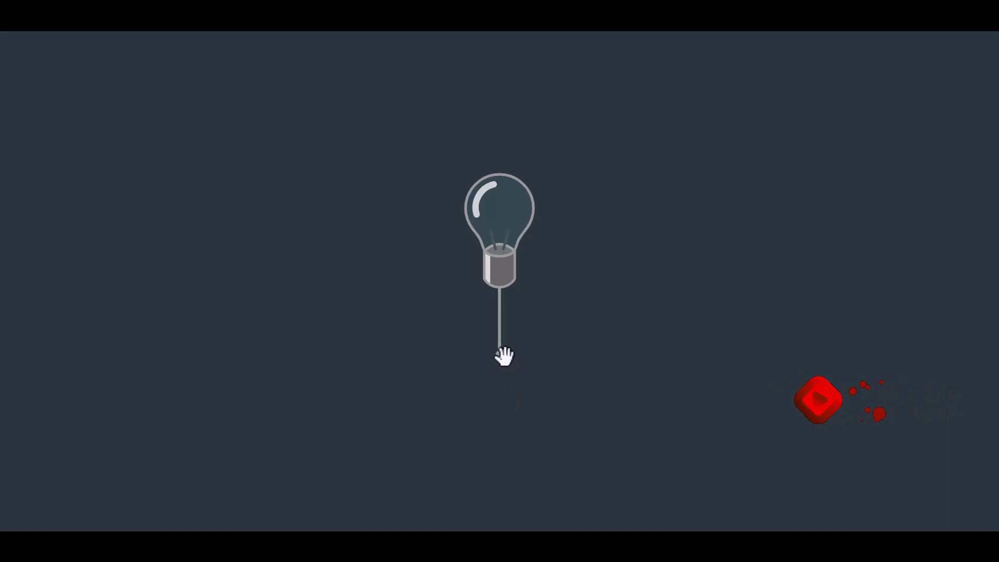
Tug the bulb's cord to toggle it, then read through the index.html markup
{"action": "left_click", "coordinate": [503, 351]}
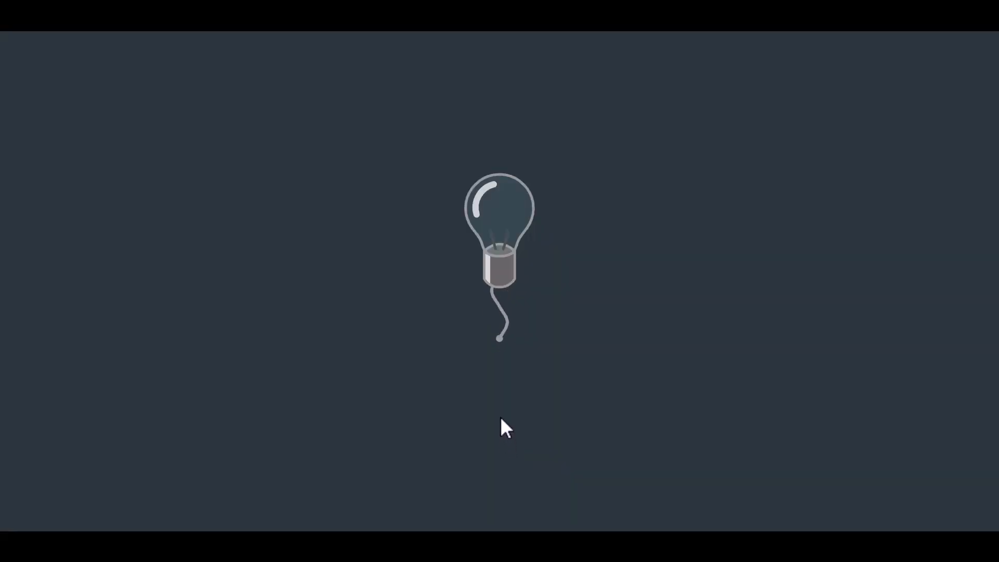
{"action": "mouse_move", "coordinate": [506, 450]}
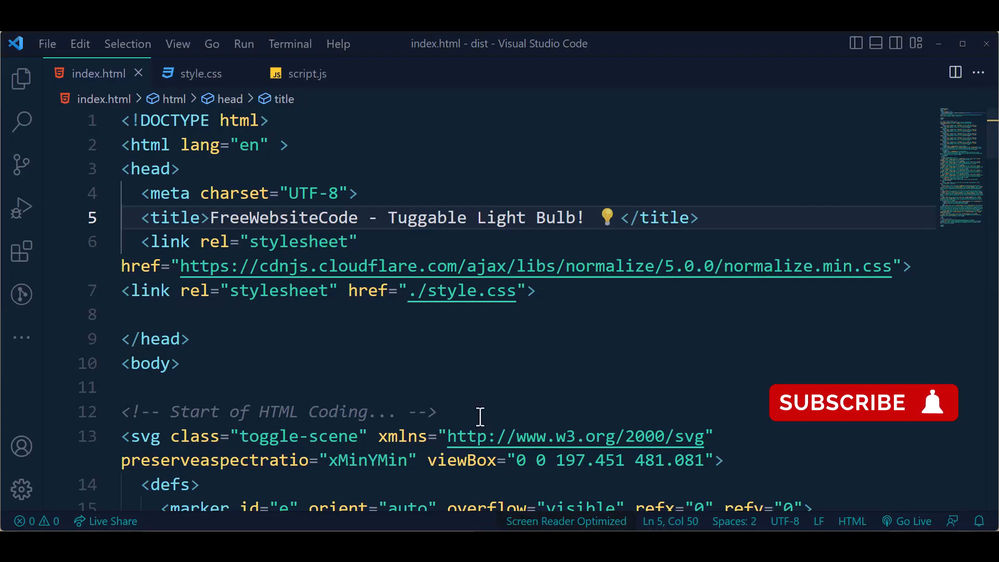
{"action": "left_click", "coordinate": [200, 73]}
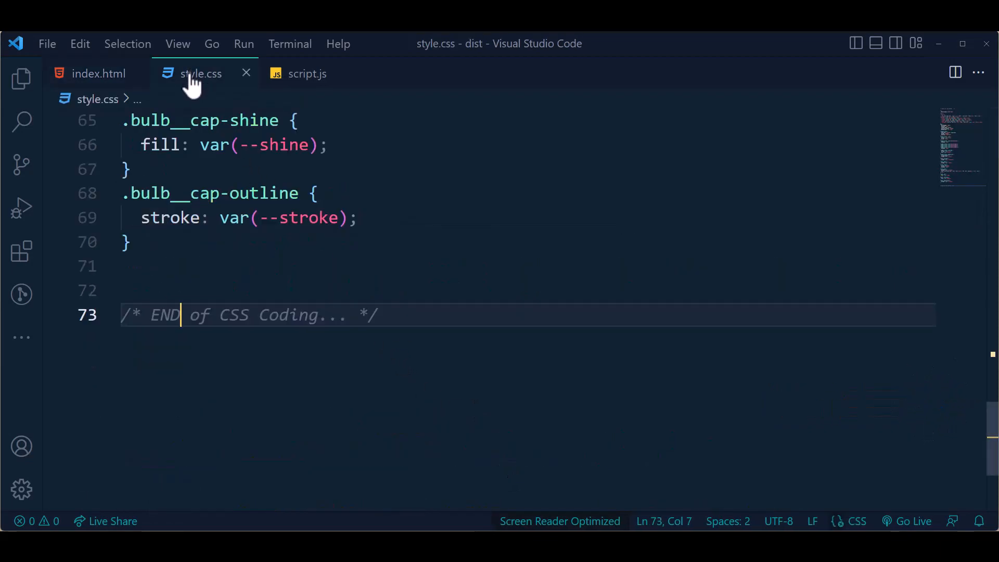
{"action": "left_click", "coordinate": [99, 73]}
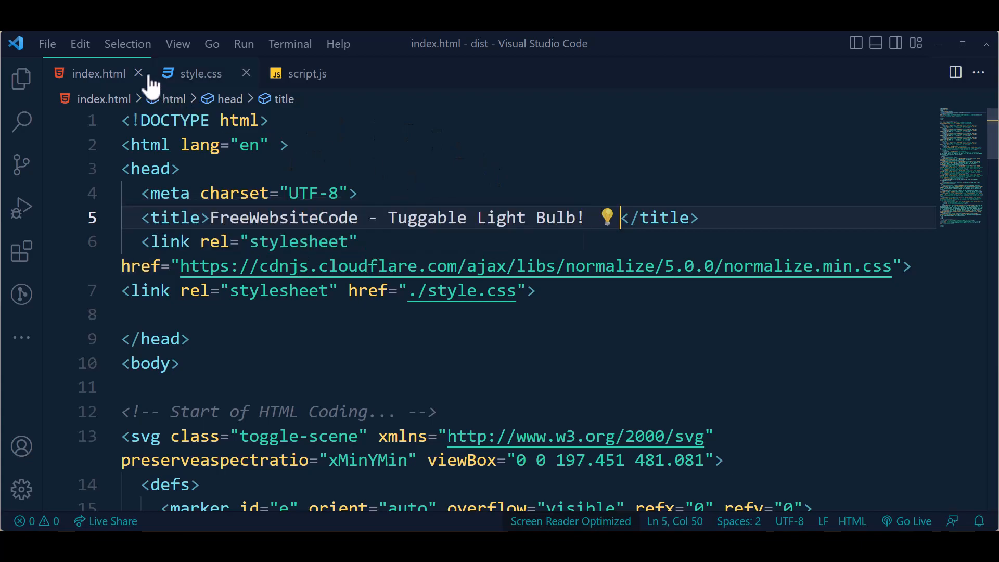
{"action": "scroll", "scroll_direction": "down", "scroll_amount": 3}
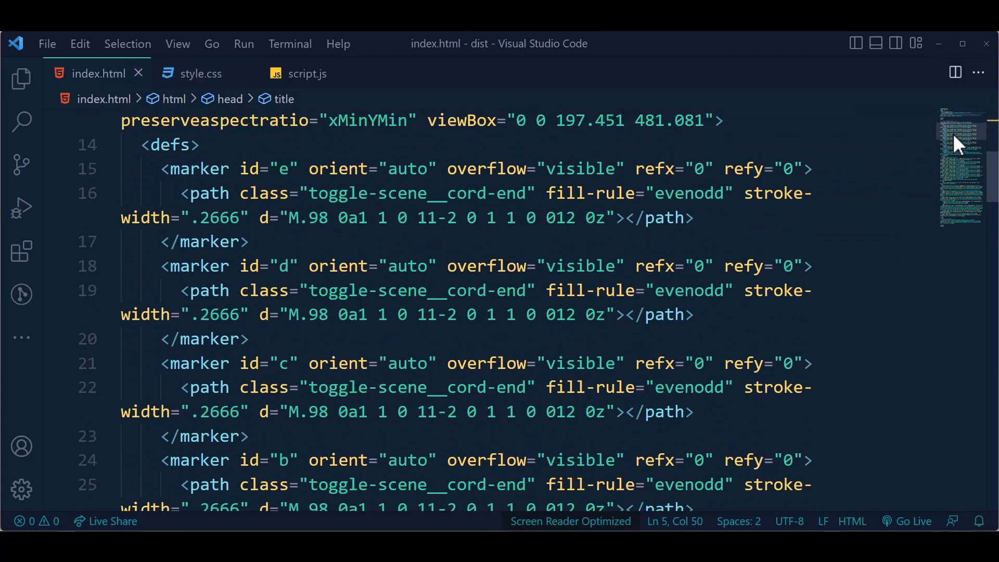
{"action": "scroll", "scroll_direction": "down", "scroll_amount": 3}
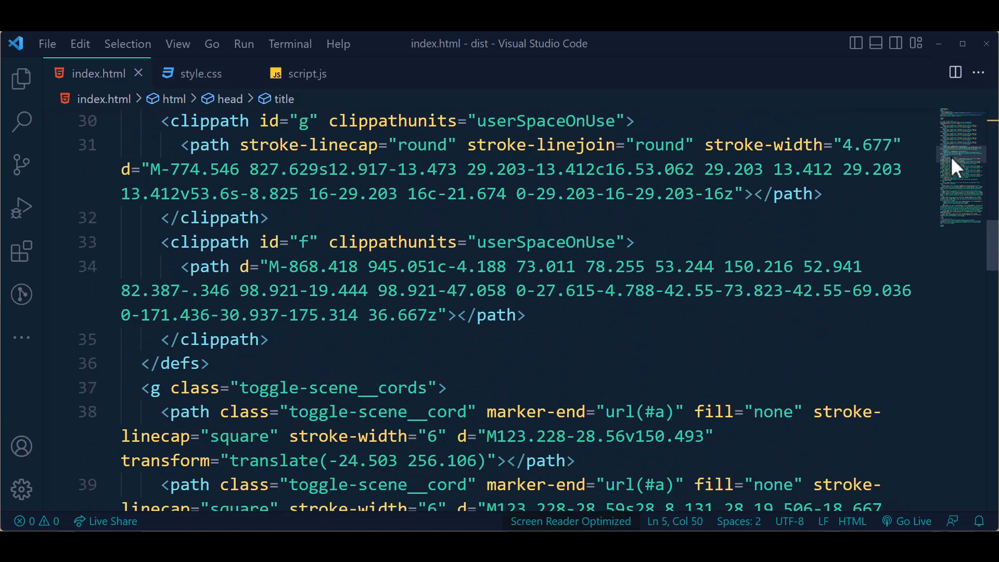
{"action": "scroll", "scroll_direction": "down", "scroll_amount": 3}
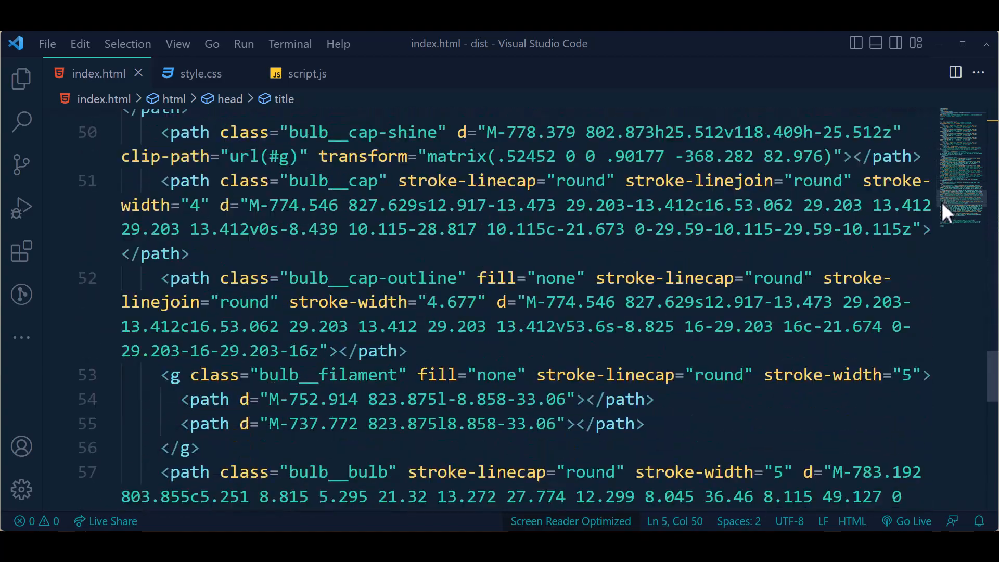
{"action": "scroll", "scroll_direction": "down", "scroll_amount": 3}
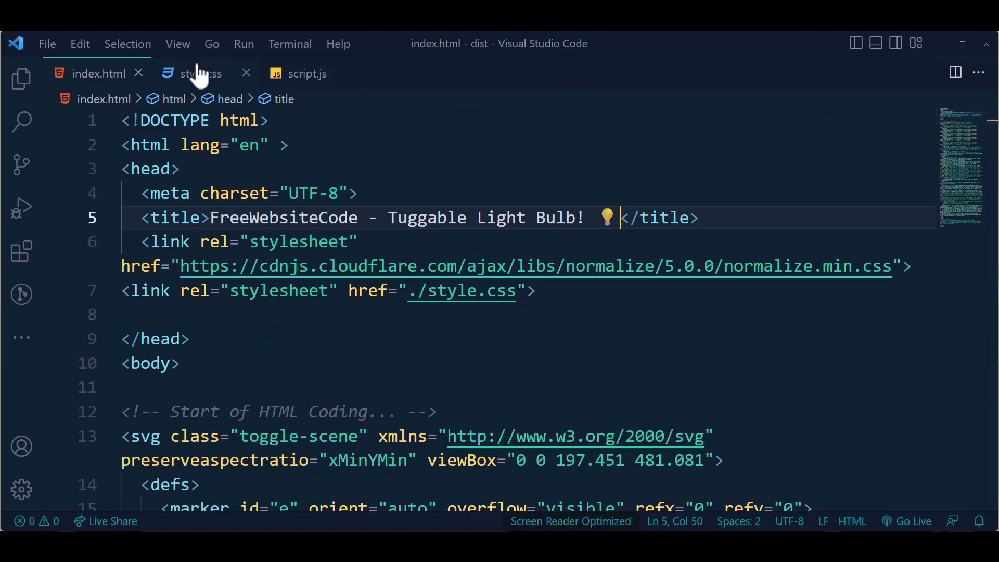
Read through style.css: the bulb's color variables, cord and bulb styling rules
{"action": "left_click", "coordinate": [200, 73]}
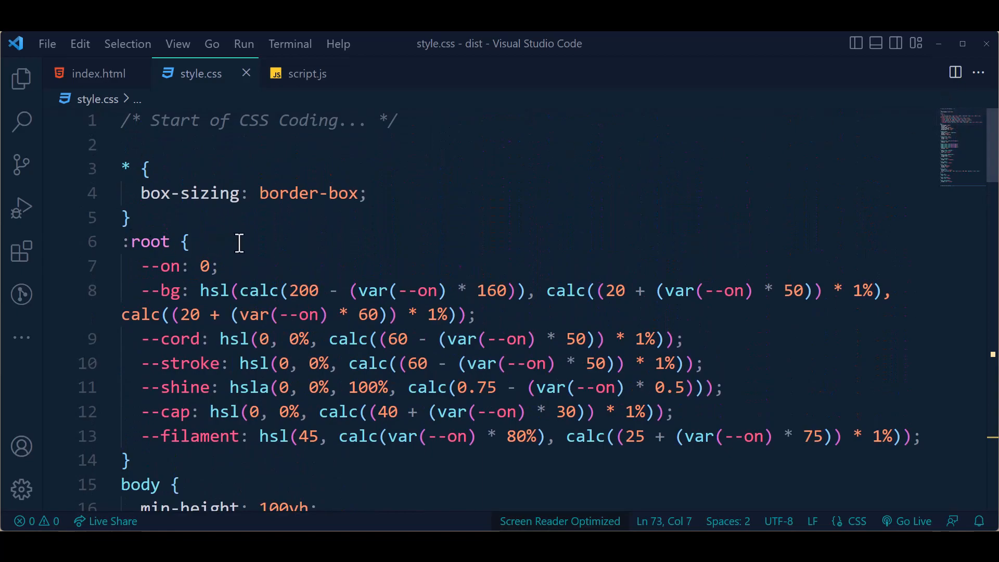
{"action": "scroll", "scroll_direction": "down", "scroll_amount": 3}
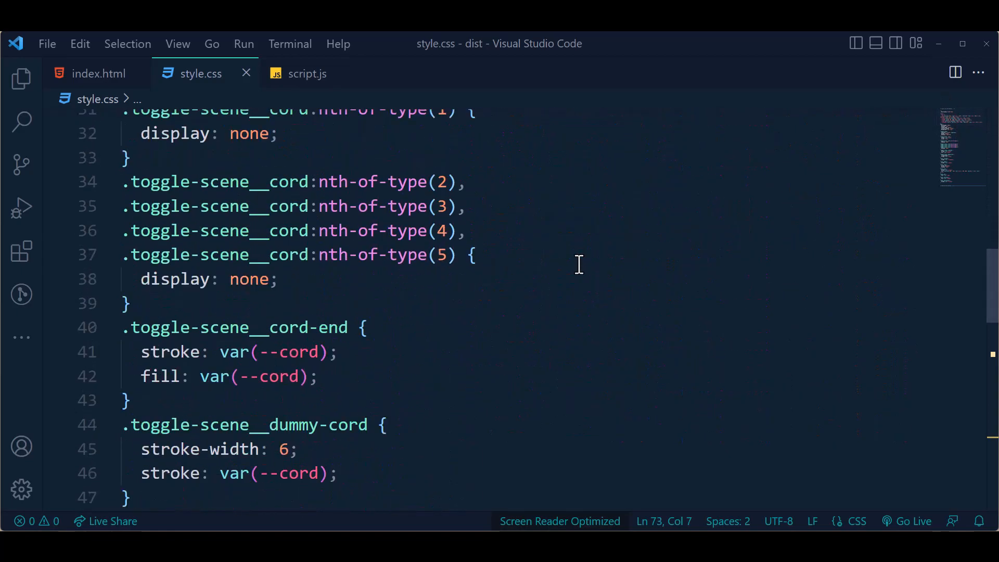
{"action": "scroll", "scroll_direction": "down", "scroll_amount": 3}
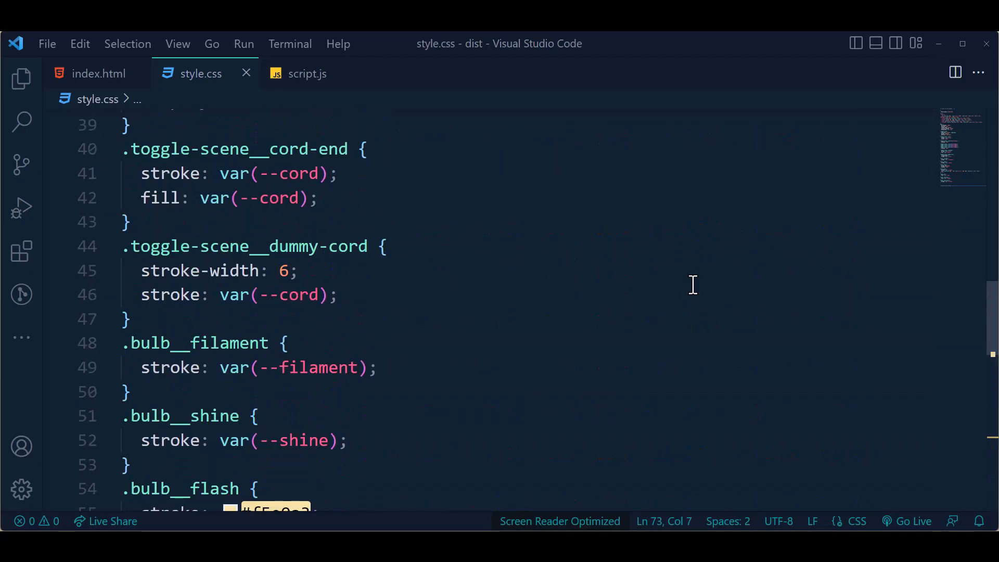
{"action": "scroll", "scroll_direction": "down", "scroll_amount": 3}
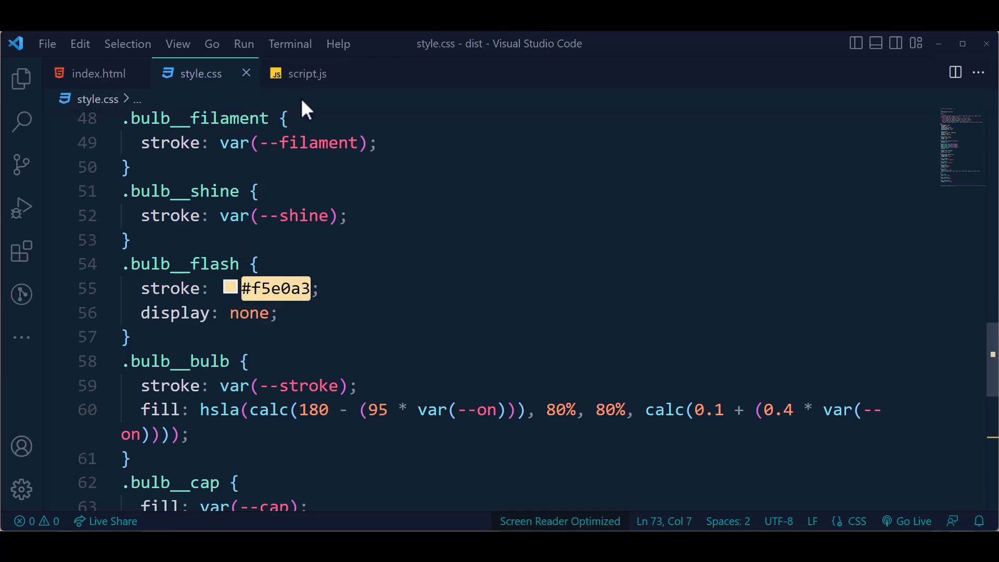
Read through script.js: the GSAP cord timeline and drag-to-toggle logic
{"action": "left_click", "coordinate": [307, 73]}
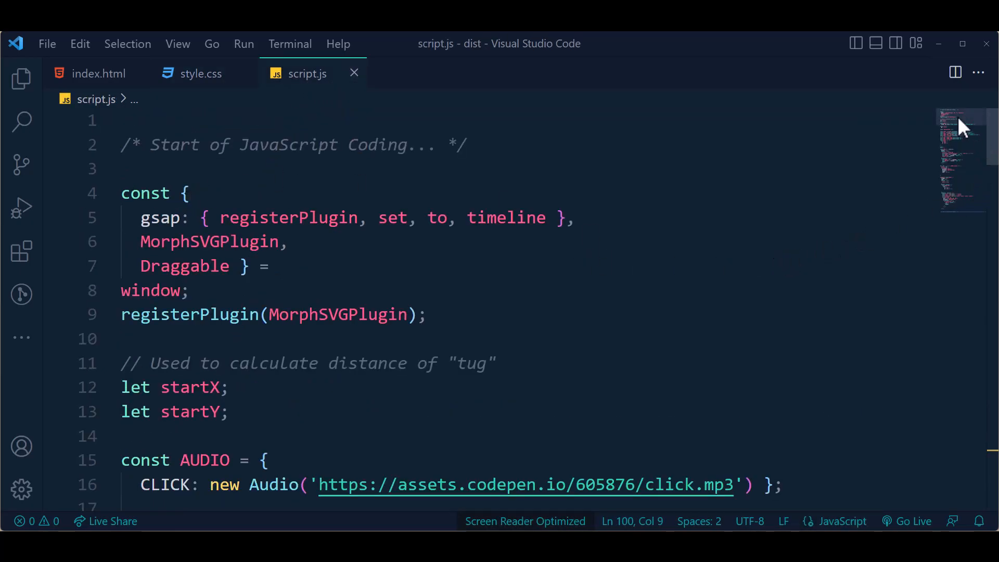
{"action": "scroll", "scroll_direction": "down", "scroll_amount": 3}
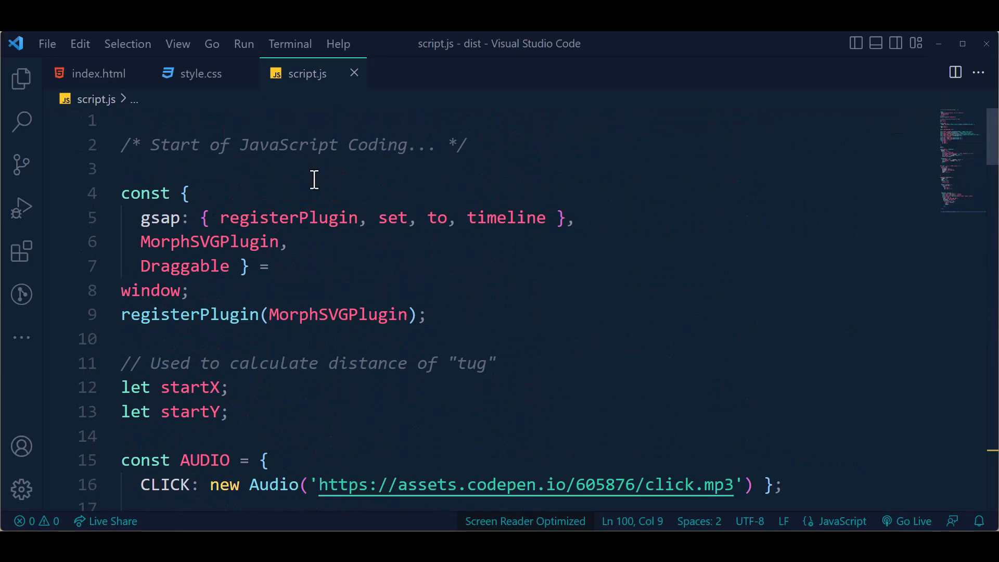
{"action": "scroll", "scroll_direction": "down", "scroll_amount": 3}
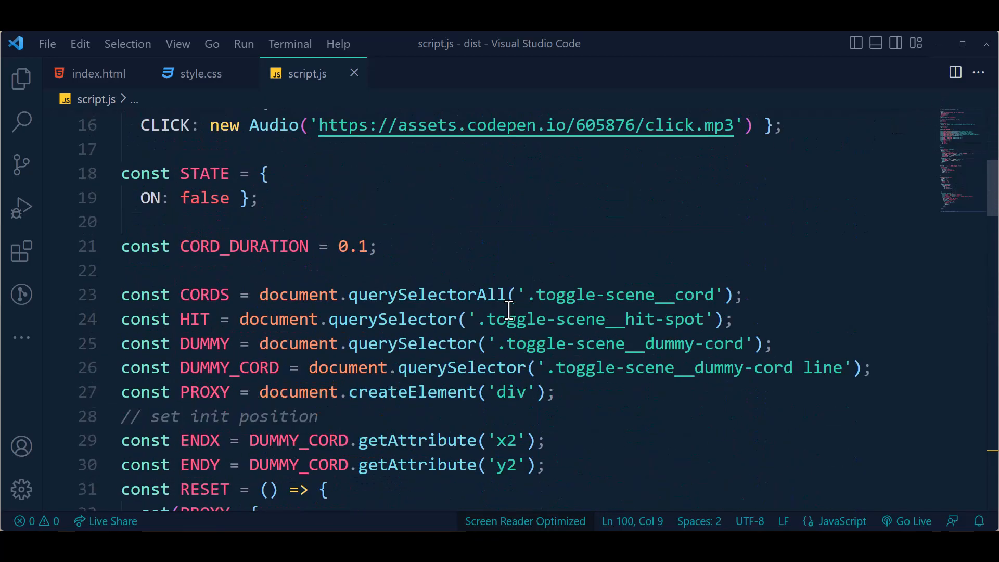
{"action": "scroll", "scroll_direction": "down", "scroll_amount": 3}
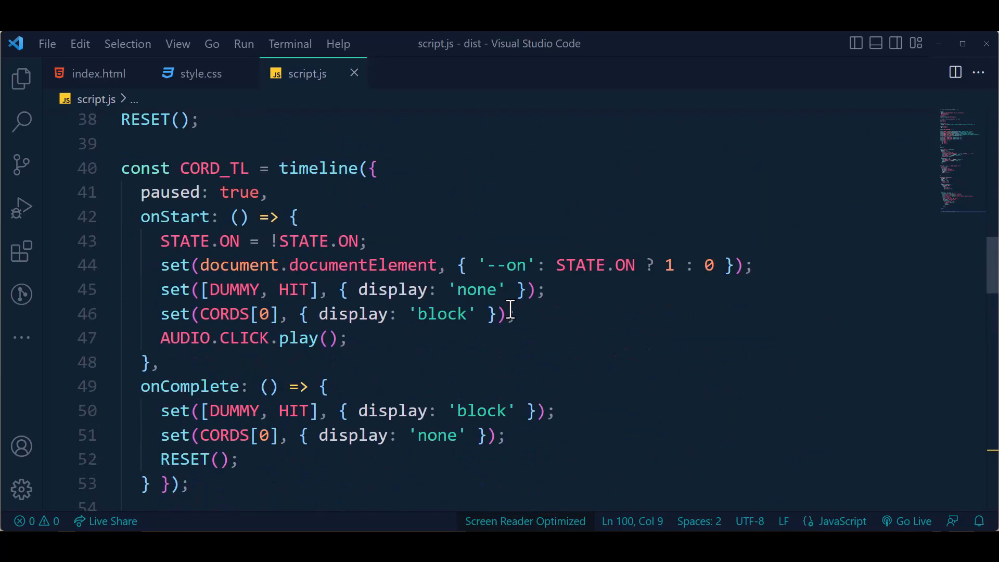
{"action": "scroll", "scroll_direction": "down", "scroll_amount": 3}
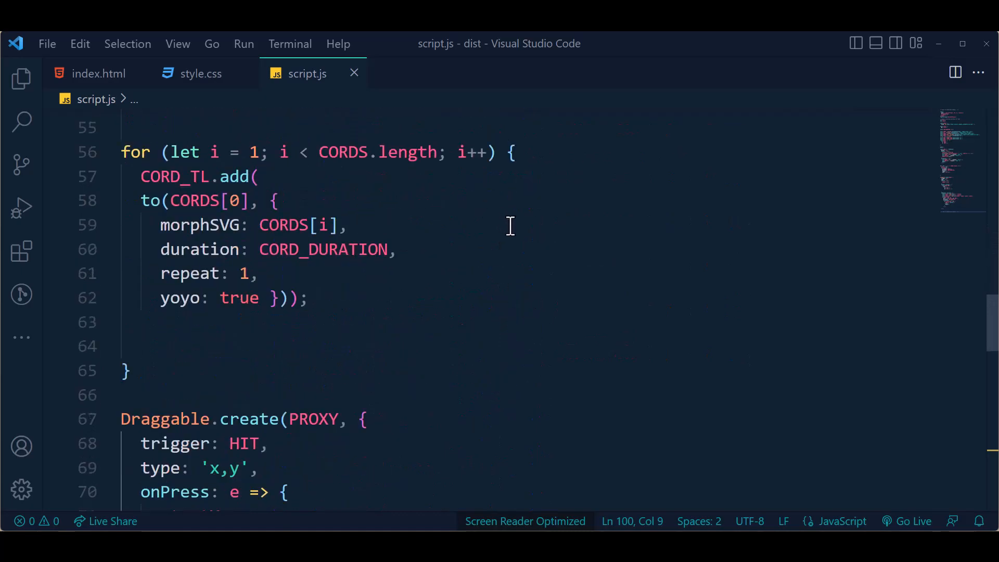
{"action": "scroll", "scroll_direction": "down", "scroll_amount": 3}
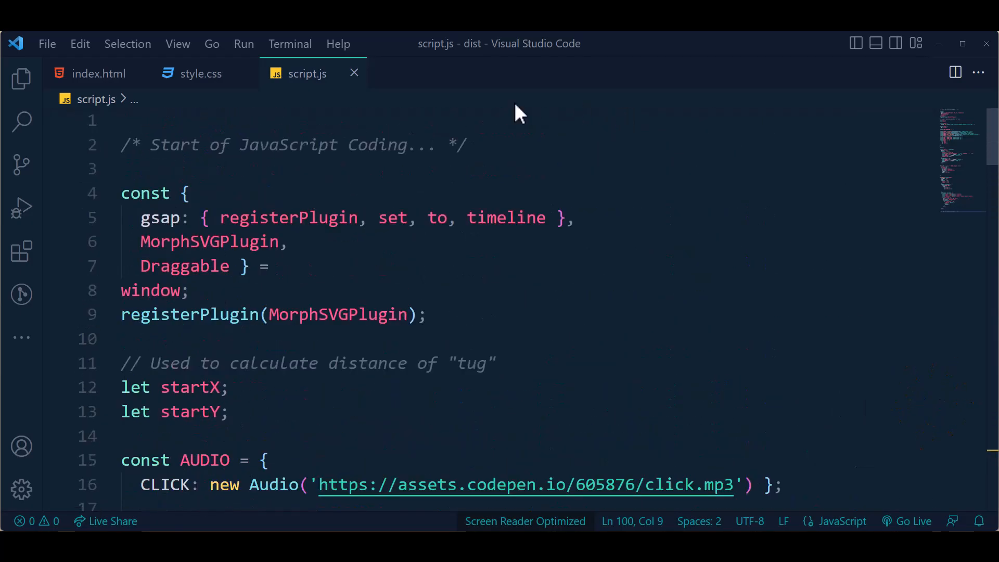
Return to index.html and launch it with Live Server's Go Live
{"action": "left_click", "coordinate": [99, 73]}
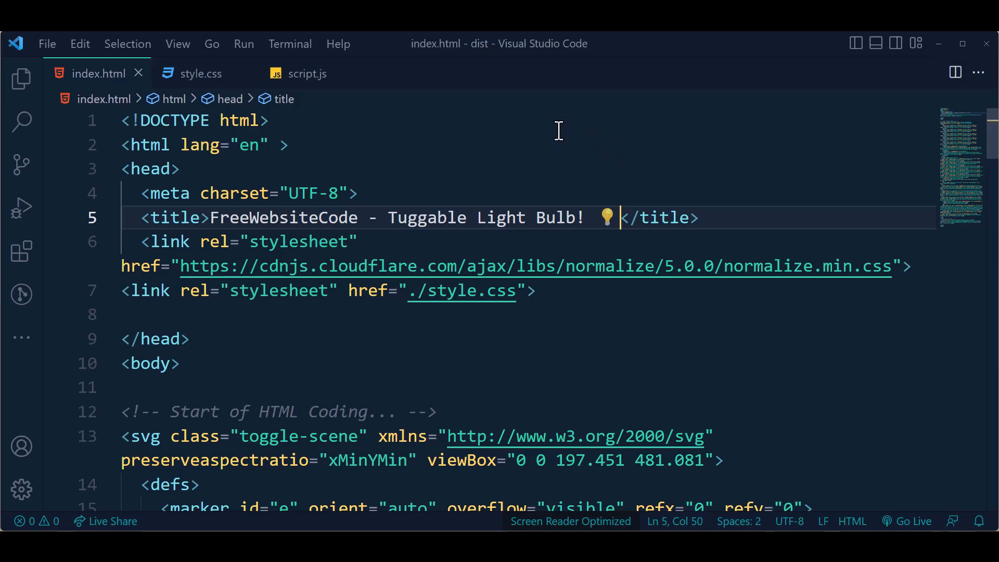
{"action": "mouse_move", "coordinate": [681, 131]}
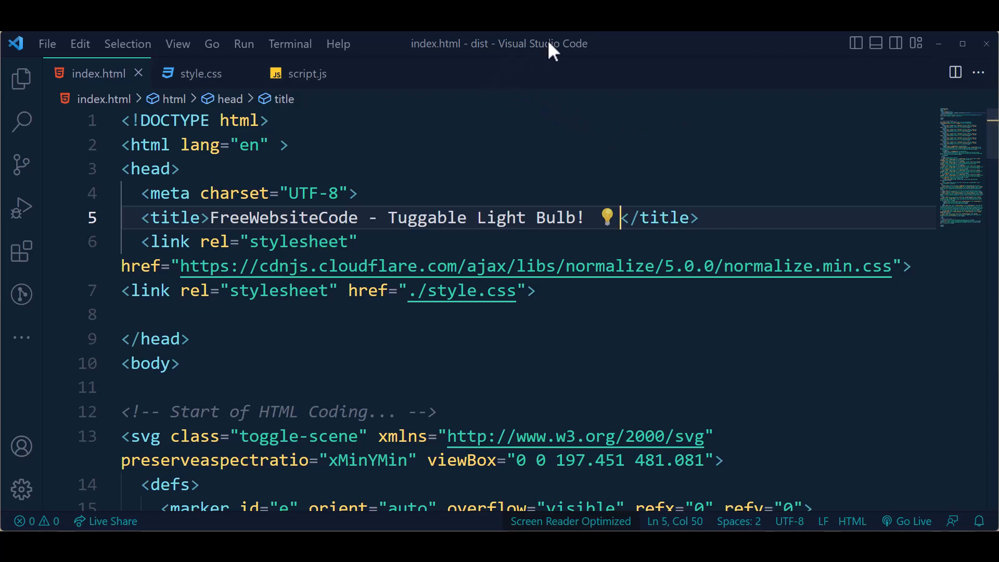
{"action": "mouse_move", "coordinate": [582, 92]}
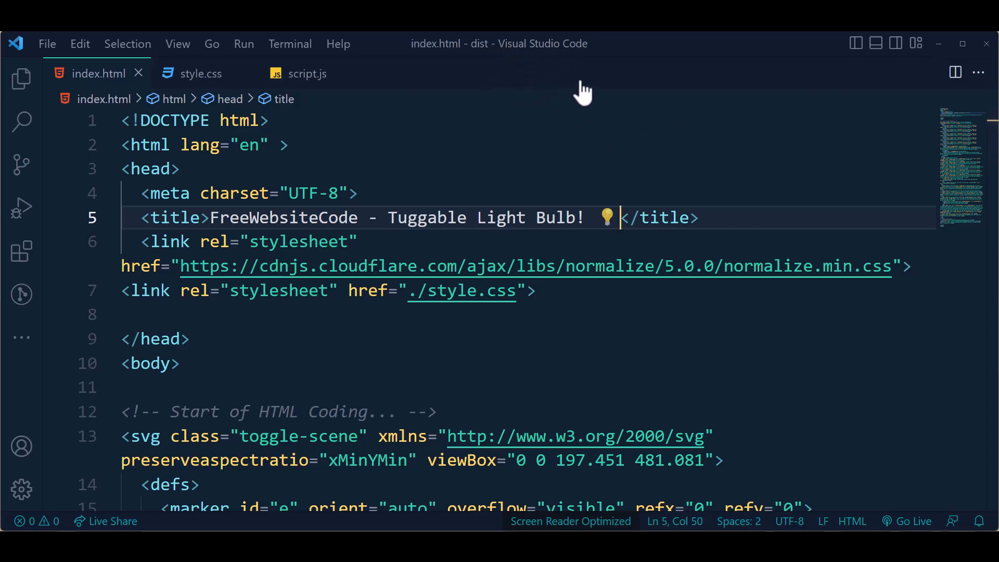
{"action": "mouse_move", "coordinate": [945, 472]}
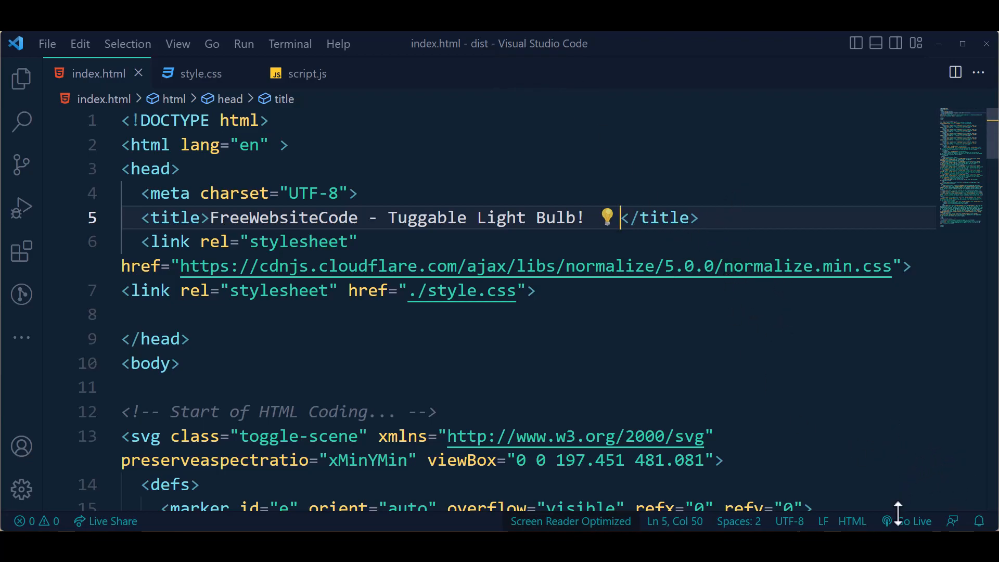
{"action": "mouse_move", "coordinate": [913, 521]}
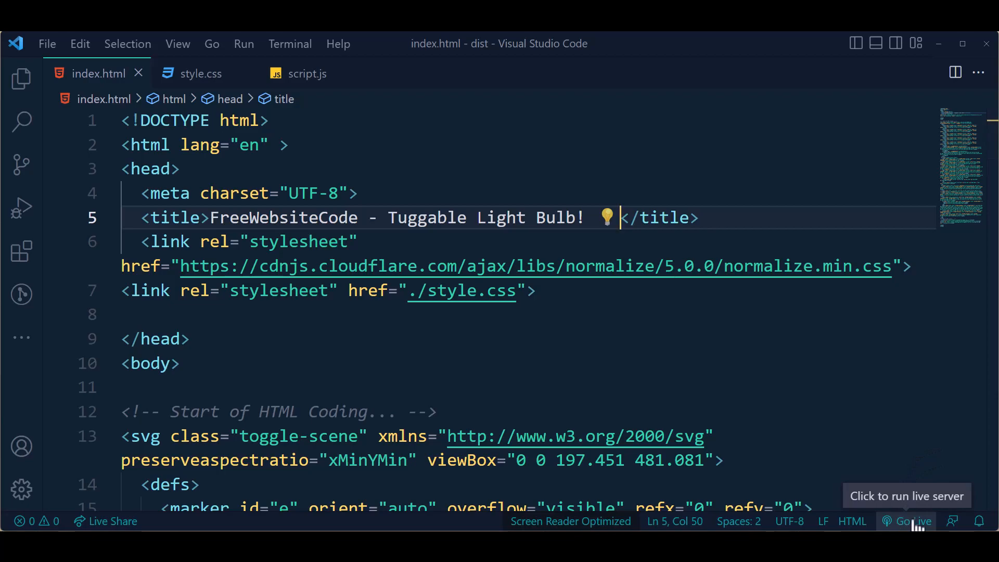
{"action": "mouse_move", "coordinate": [631, 198]}
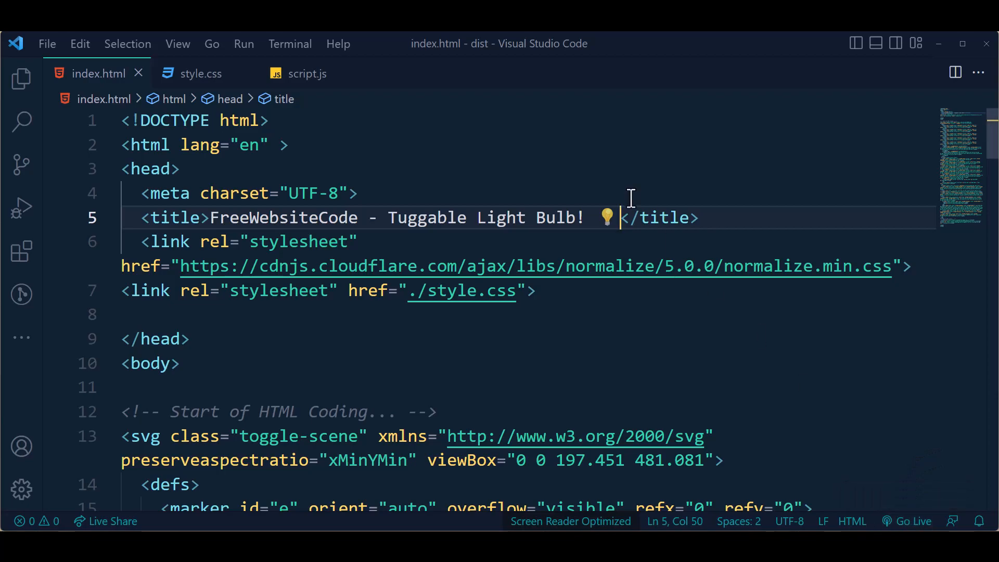
{"action": "left_click", "coordinate": [913, 522]}
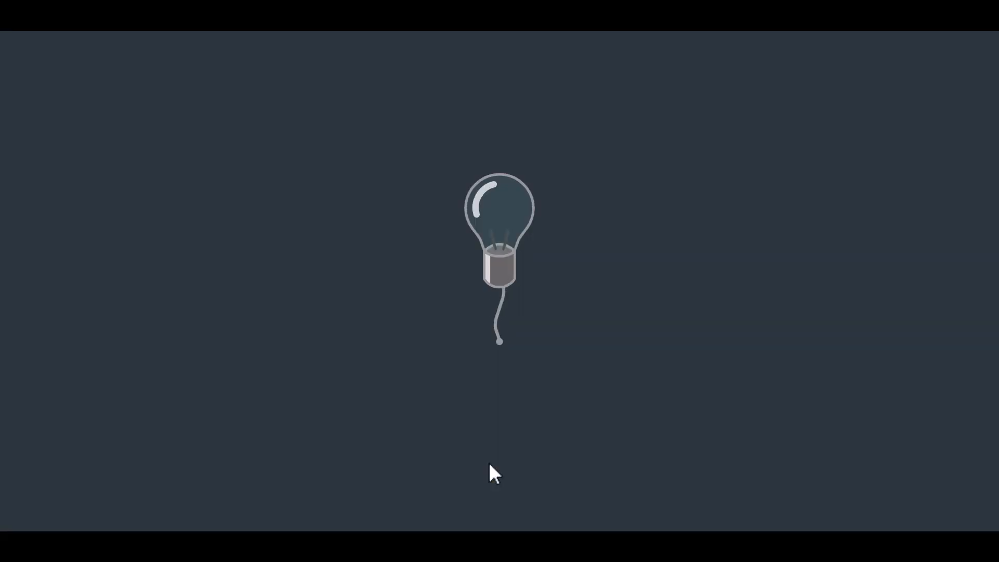